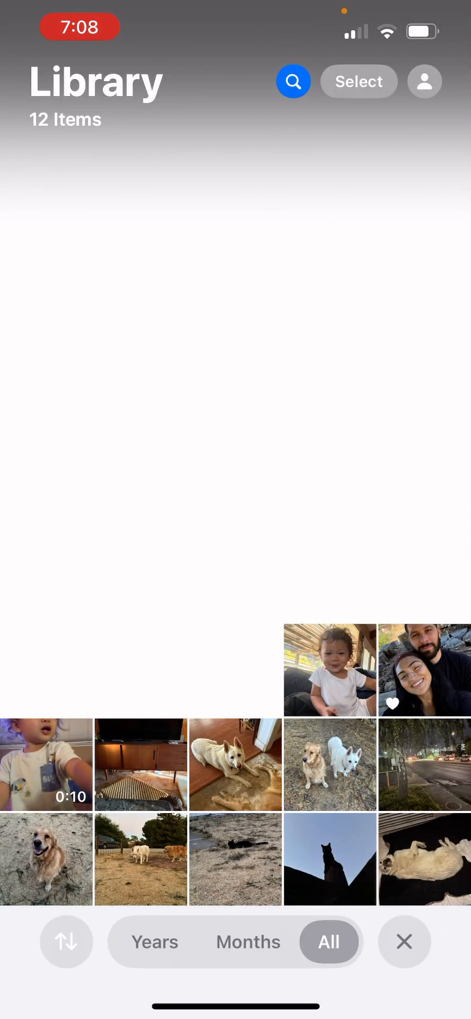
Enter selection mode in the Photos library and mark photos, including the cat silhouette shot.
click(235, 765)
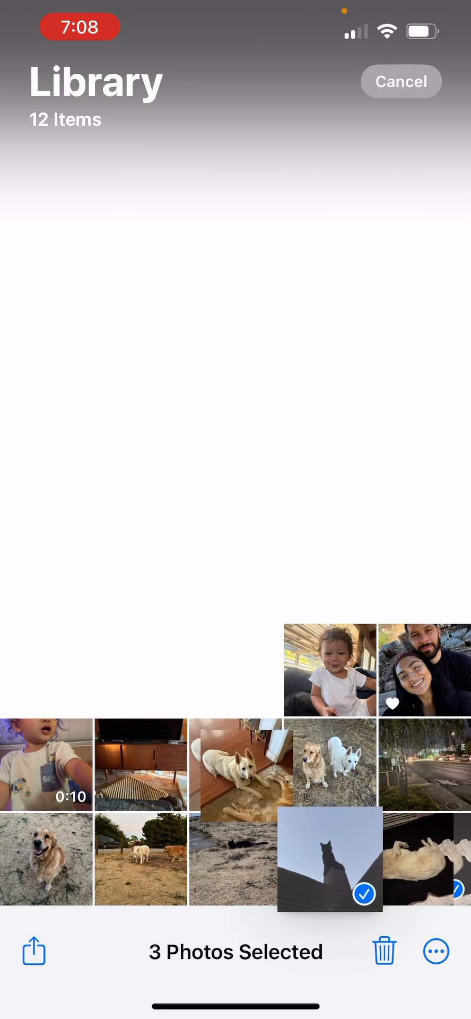
click(436, 951)
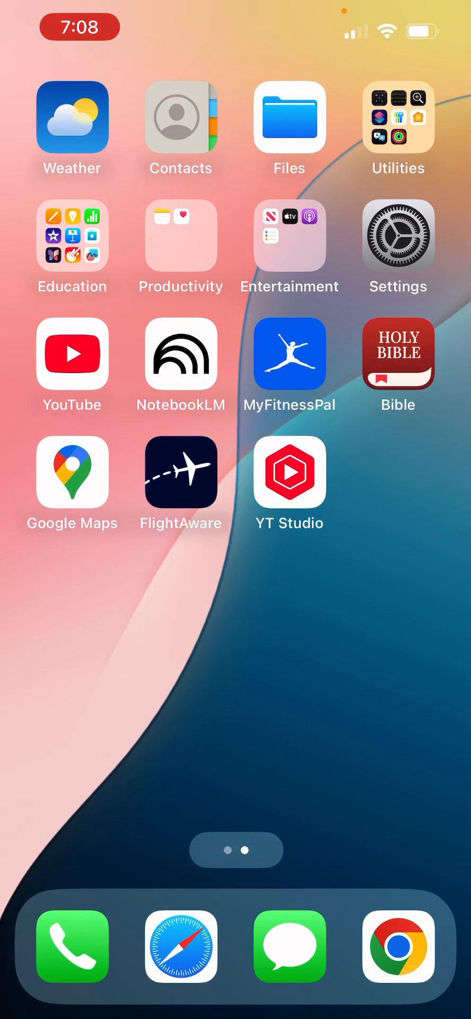
Open Files on the iCloud Drive Downloads folder and show its folder actions.
click(289, 117)
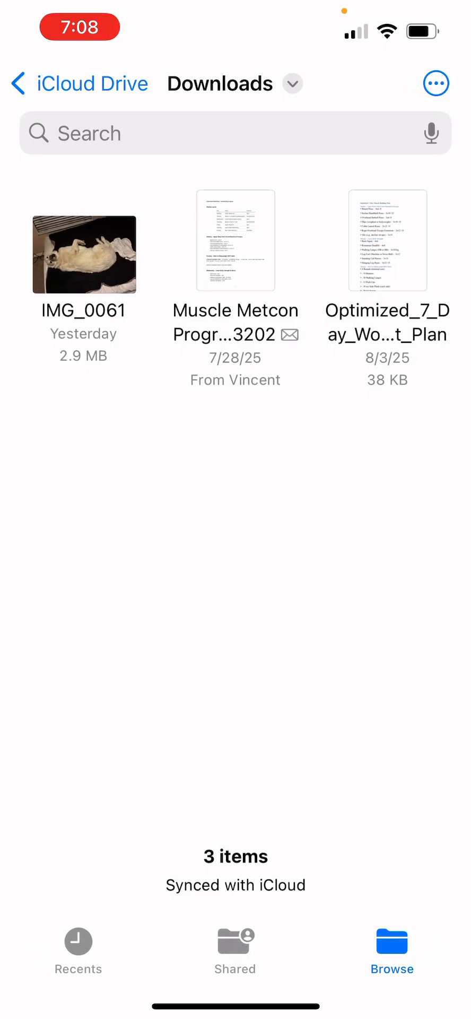
click(436, 83)
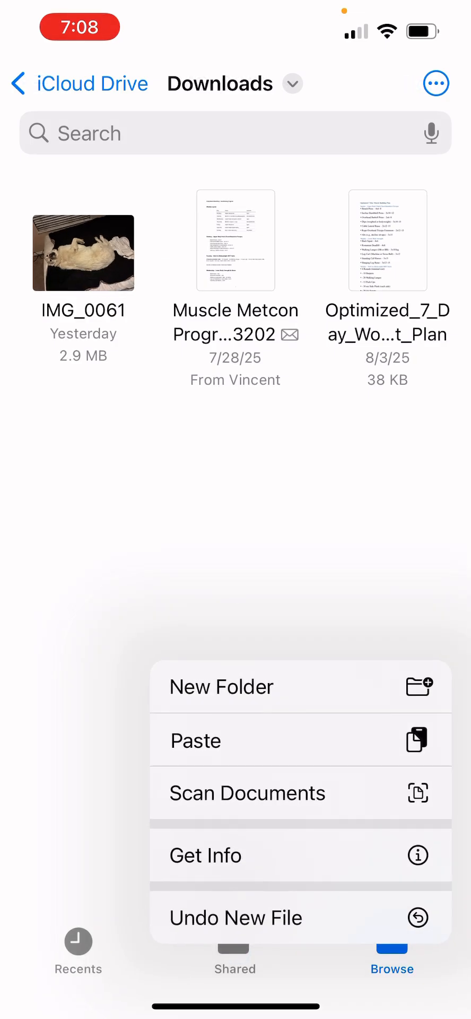